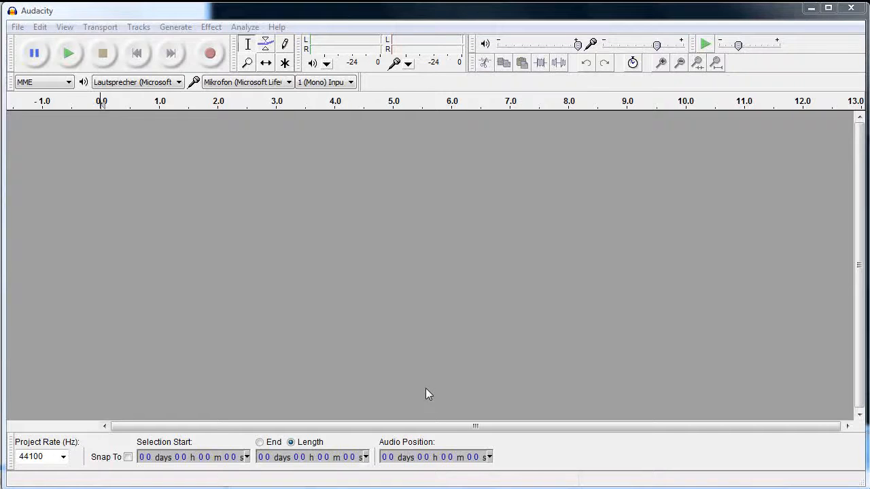
pyautogui.moveTo(26, 39)
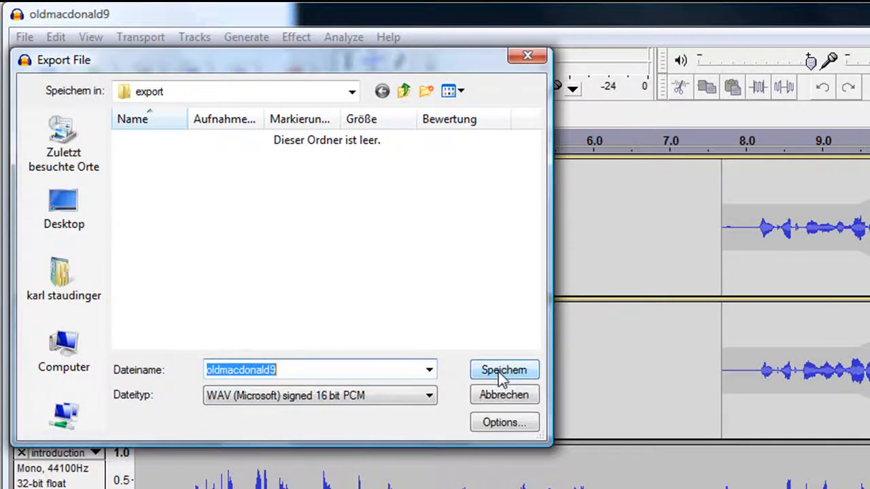
# Step: Export oldmacdonald9.wav with all metadata fields left empty
pyautogui.click(503, 369)
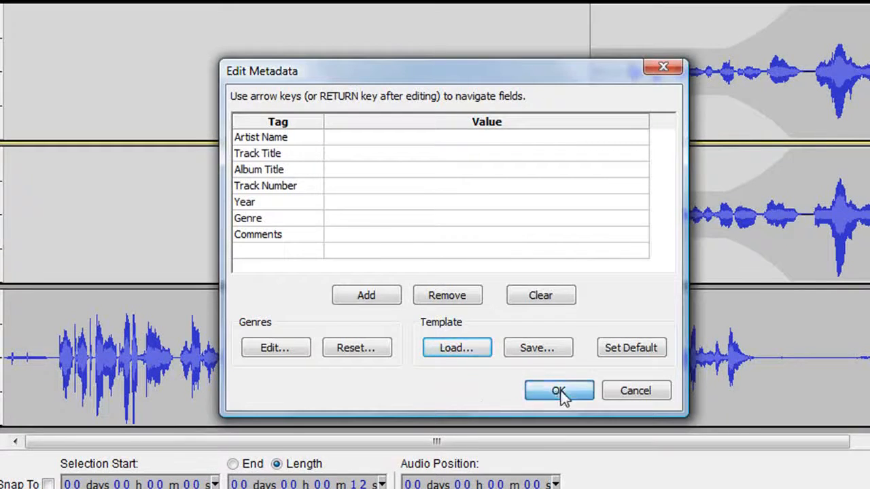
pyautogui.click(558, 390)
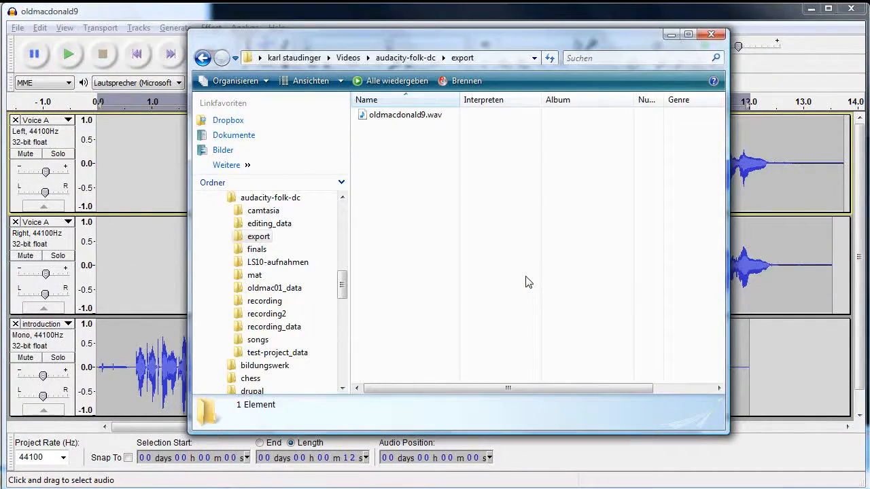
# Step: Start a new export as MP3 Files, leaving the MP3 encoding options at their defaults
pyautogui.click(711, 34)
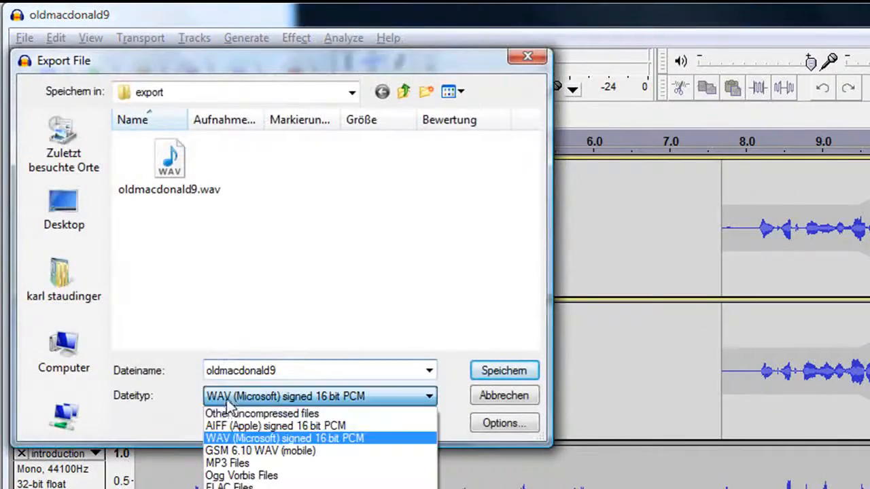
pyautogui.click(227, 462)
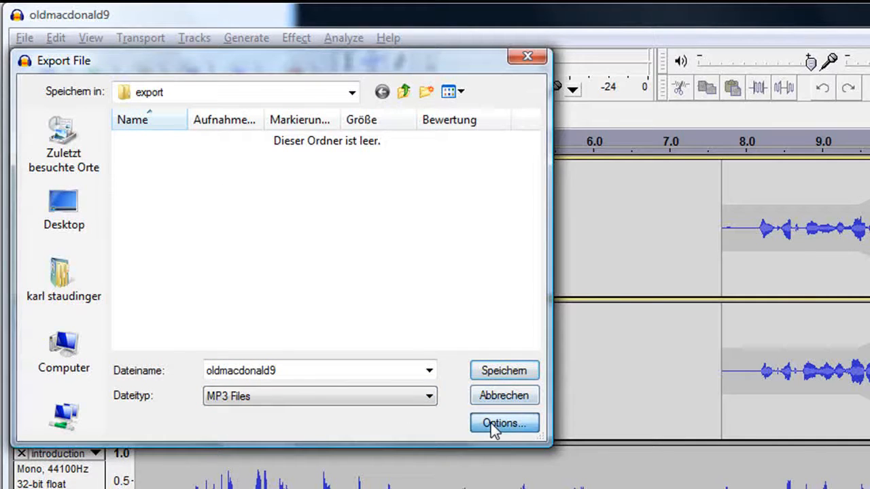
pyautogui.click(503, 423)
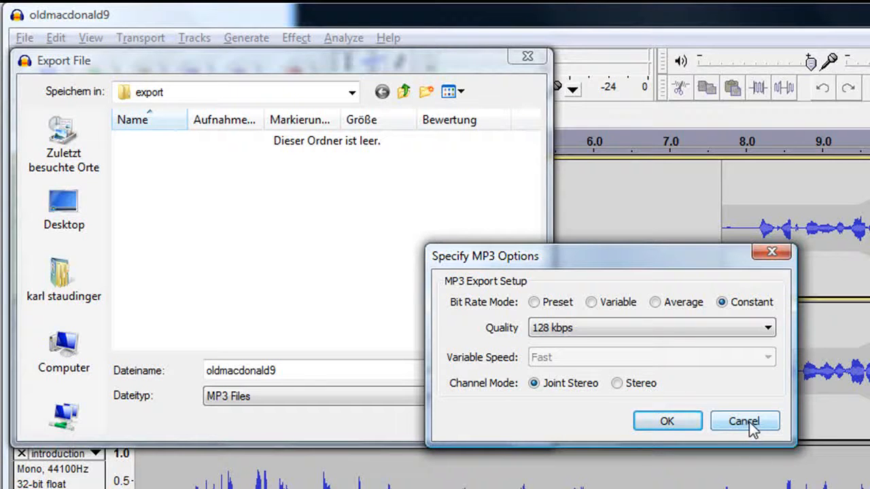
pyautogui.click(743, 421)
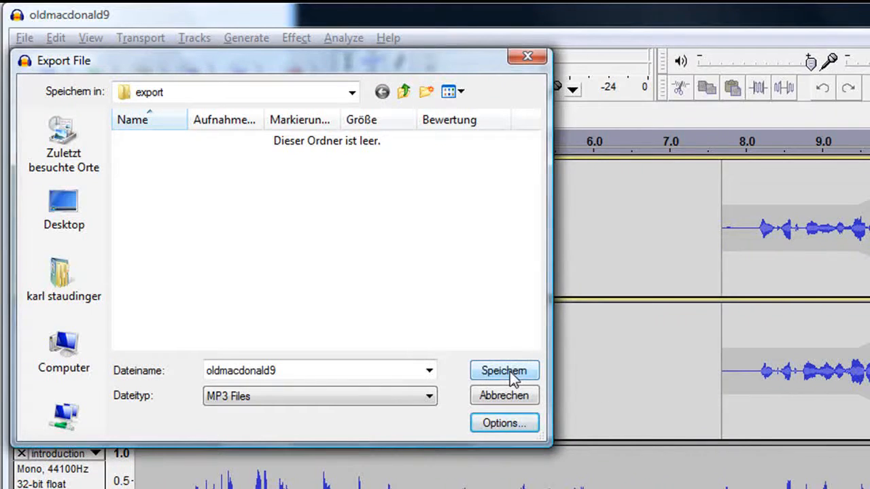
# Step: Save the MP3 export with title, album, track number, year and genre metadata filled in
pyautogui.click(503, 370)
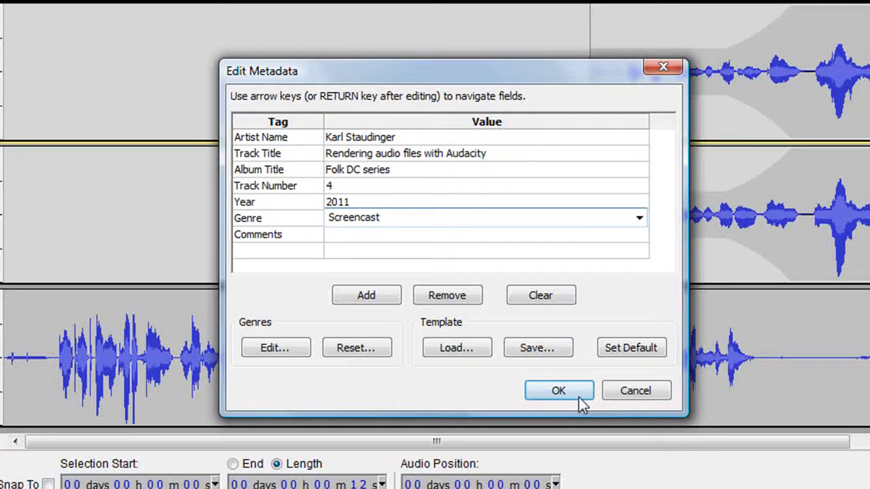
pyautogui.click(557, 390)
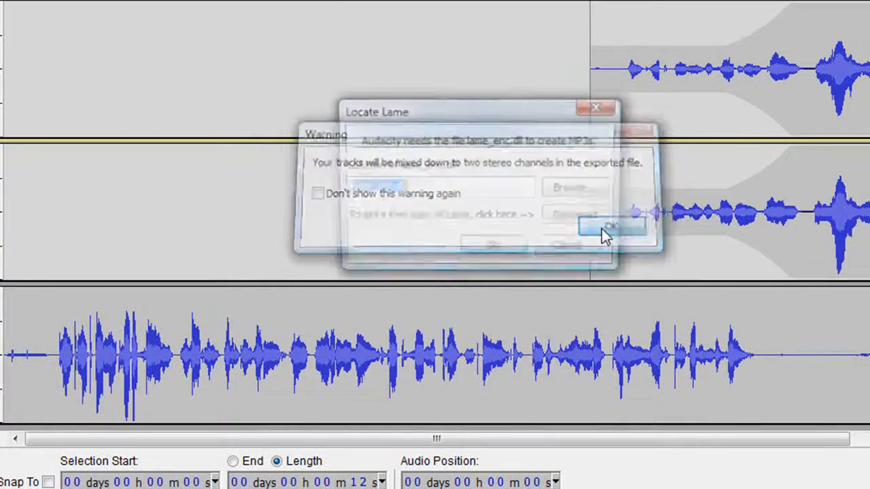
# Step: Accept the stereo mixdown warning and choose Download in the Locate LAME dialog
pyautogui.click(610, 226)
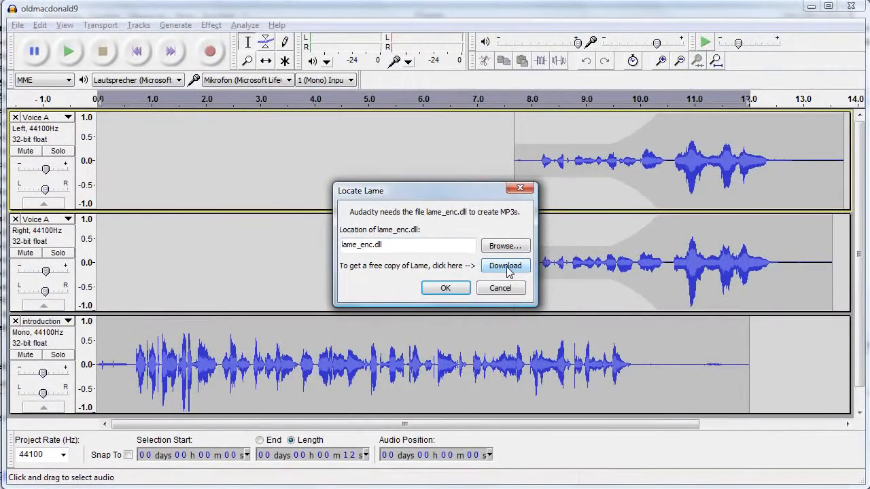
pyautogui.click(505, 265)
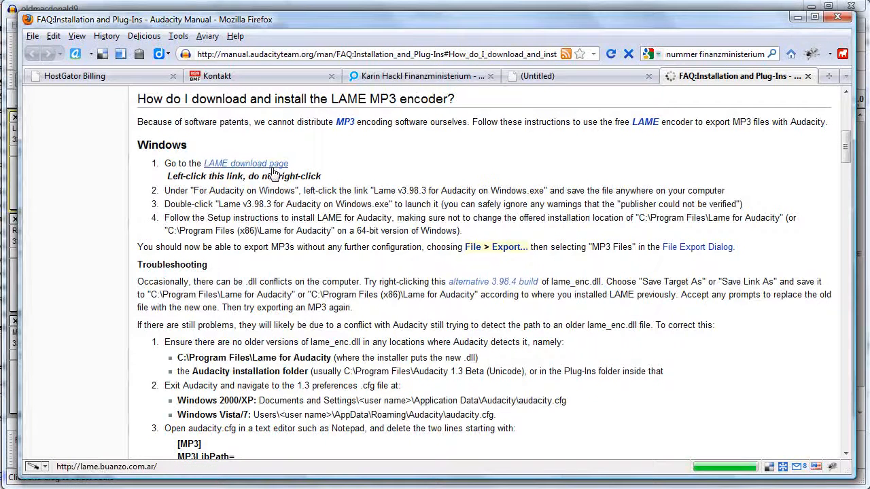
# Step: Download the LAME v3.98.3 for Audacity Windows installer and launch it from Downloads
pyautogui.click(245, 163)
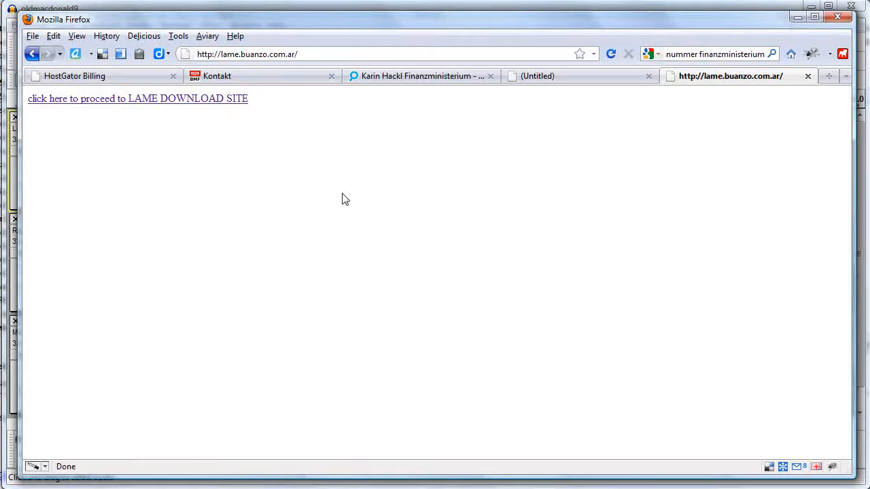
pyautogui.click(137, 98)
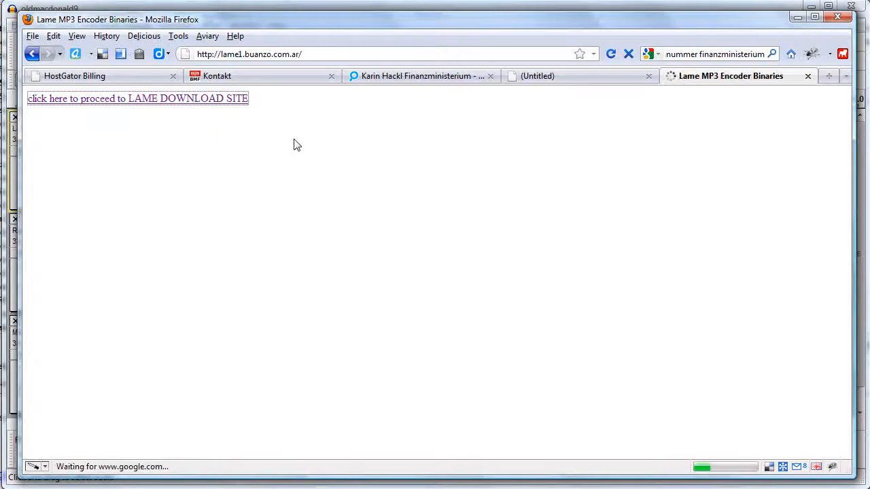
pyautogui.click(137, 98)
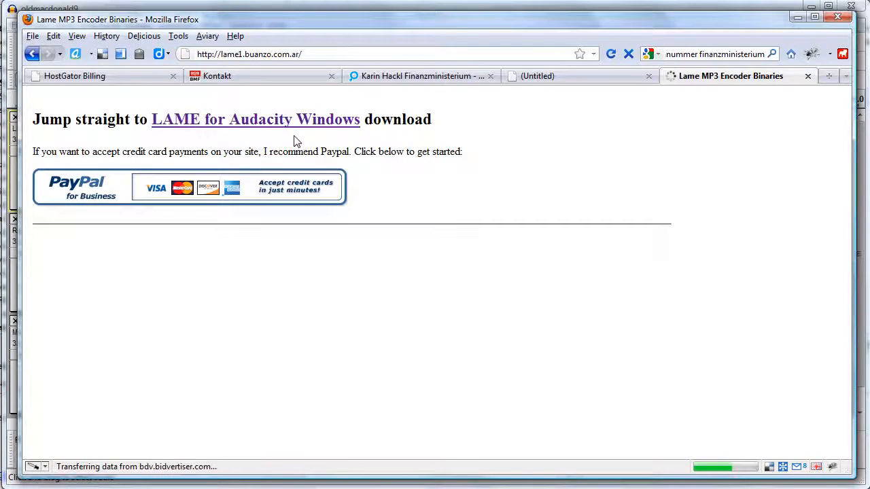
pyautogui.click(256, 120)
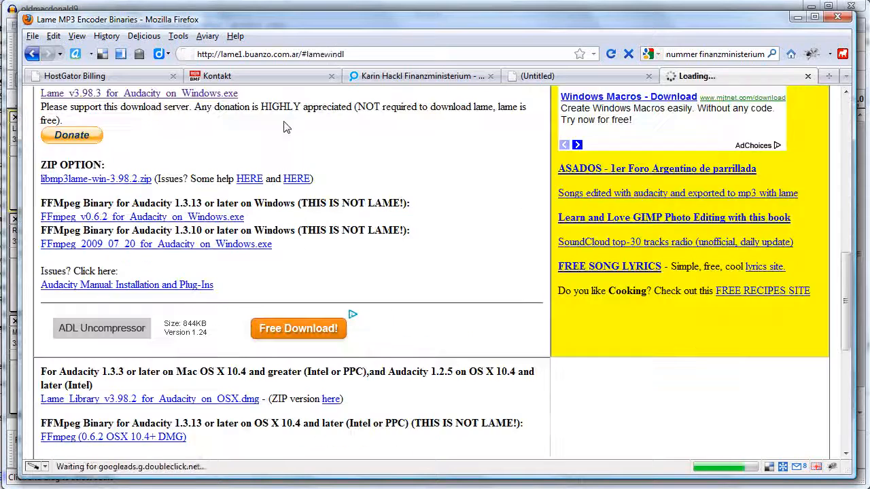
pyautogui.click(138, 93)
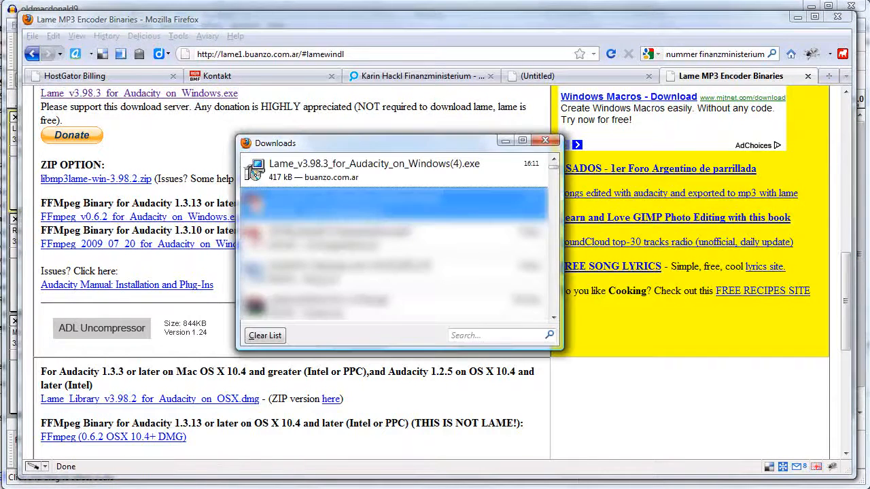
pyautogui.doubleClick(374, 170)
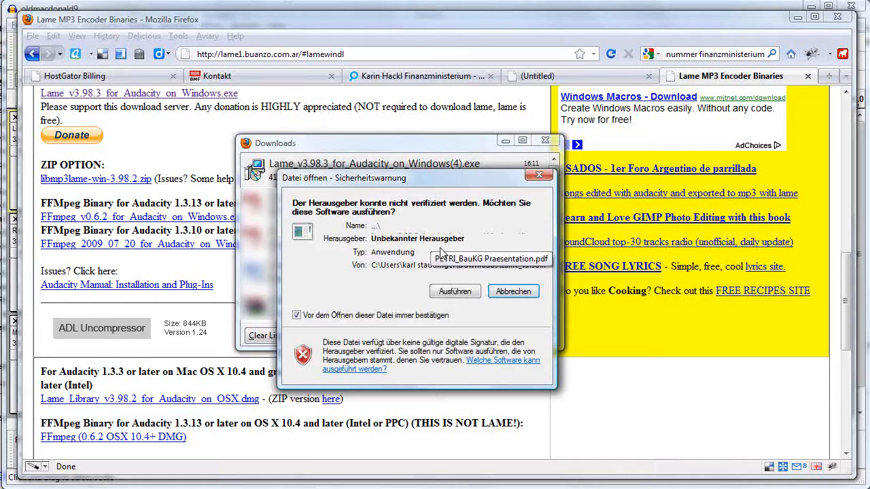
# Step: Allow the unverified installer to run and install LAME into the Lame For Audacity folder
pyautogui.click(514, 291)
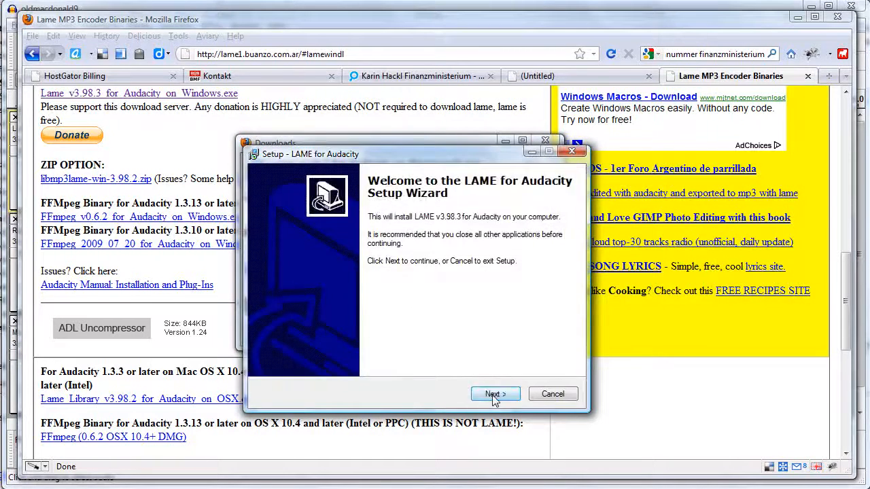
pyautogui.click(495, 394)
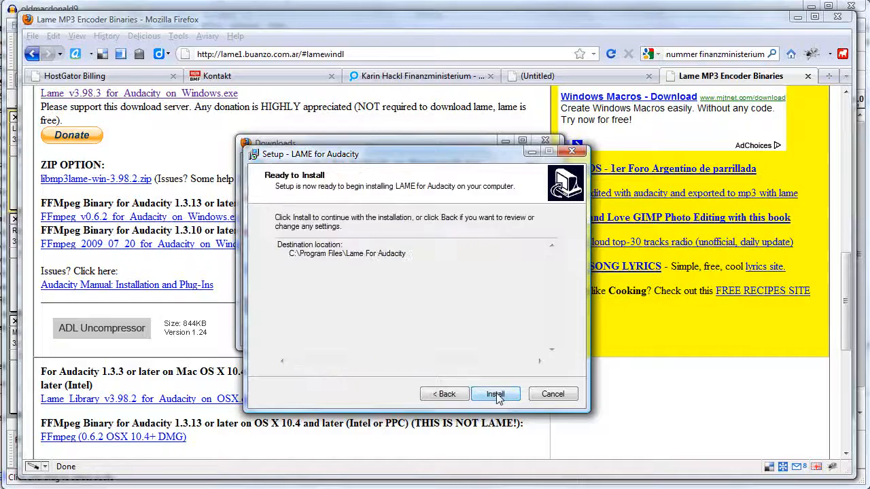
pyautogui.click(494, 394)
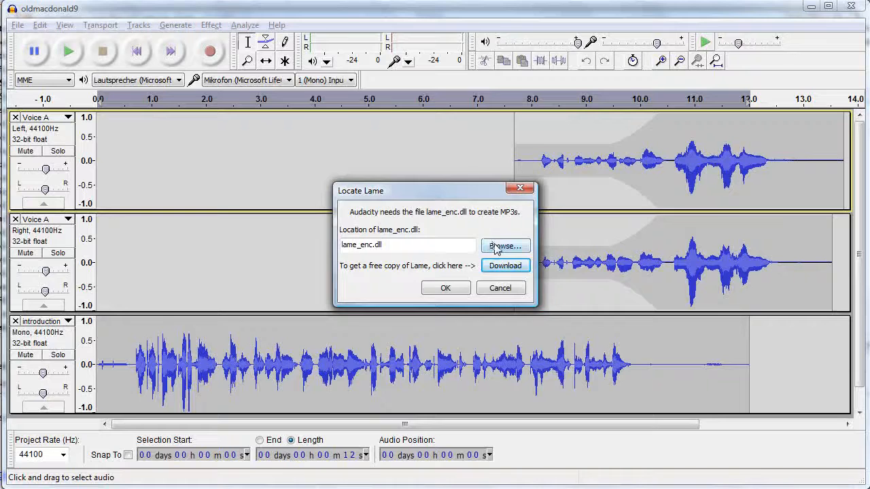
# Step: Point Audacity to lame_enc.dll in C:\Programme\Lame For Audacity, producing oldmacdonald9.mp3 beside the WAV
pyautogui.click(504, 245)
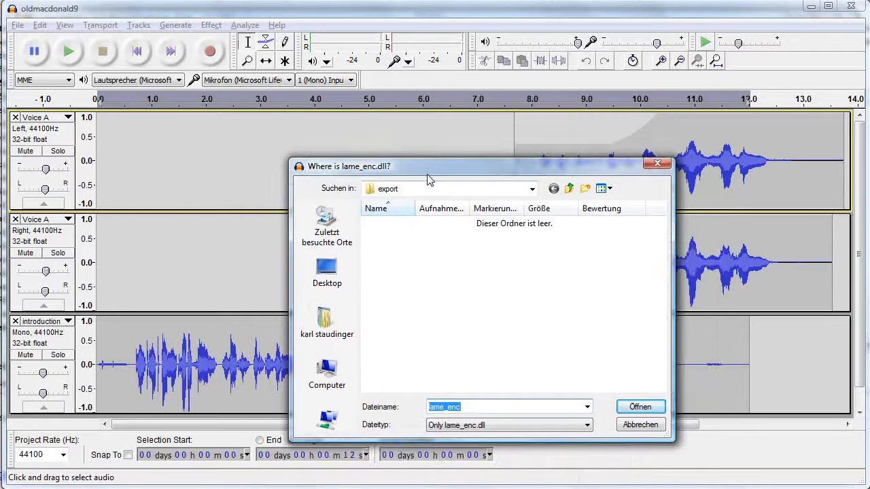
pyautogui.click(326, 326)
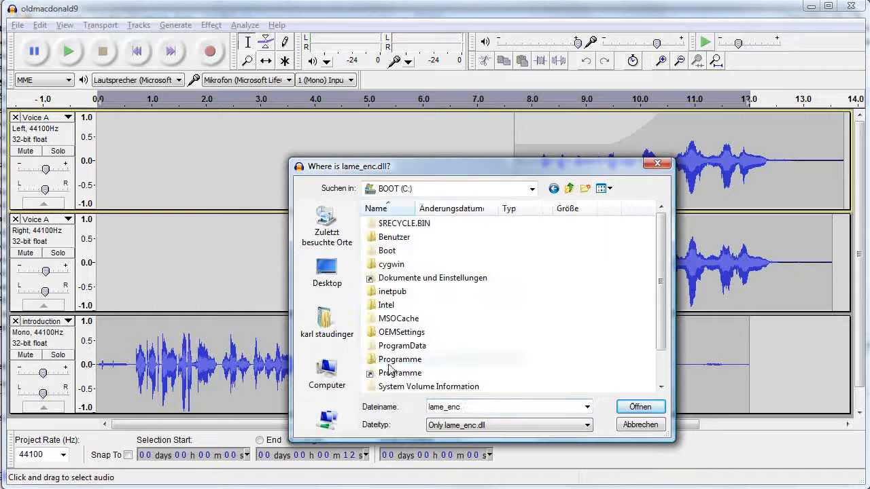
pyautogui.doubleClick(399, 358)
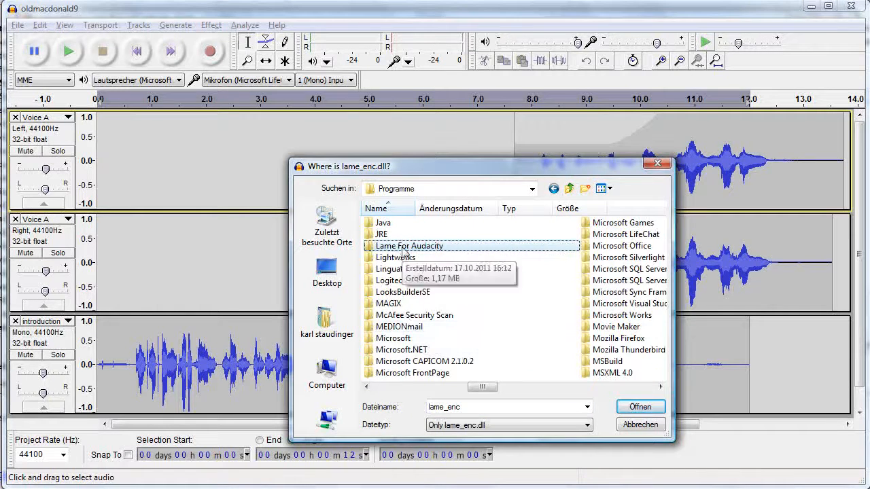
pyautogui.click(639, 406)
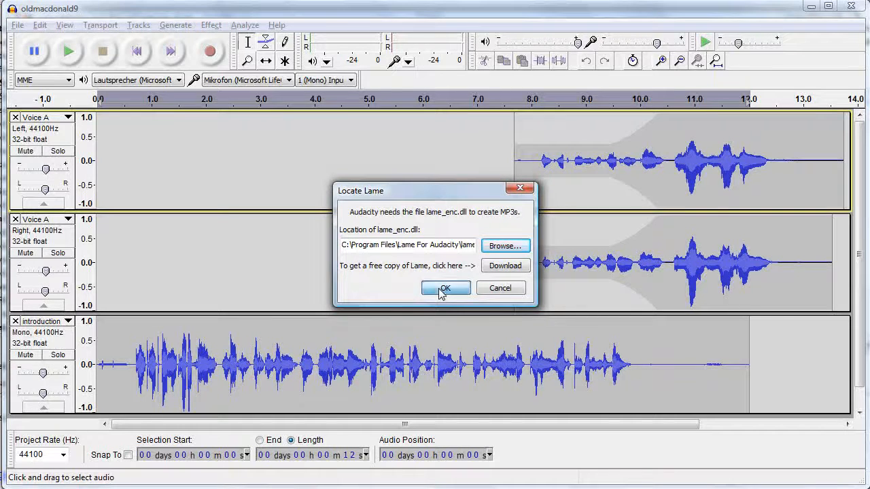
pyautogui.click(446, 288)
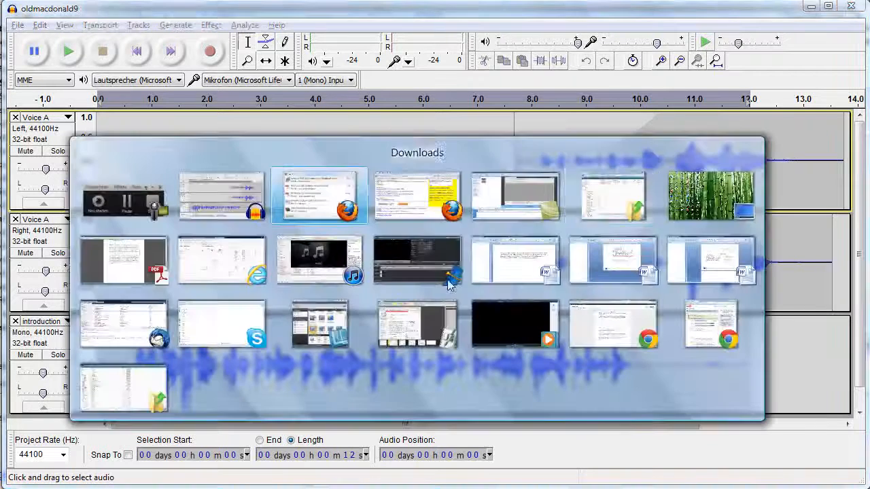
pyautogui.rightClick(400, 112)
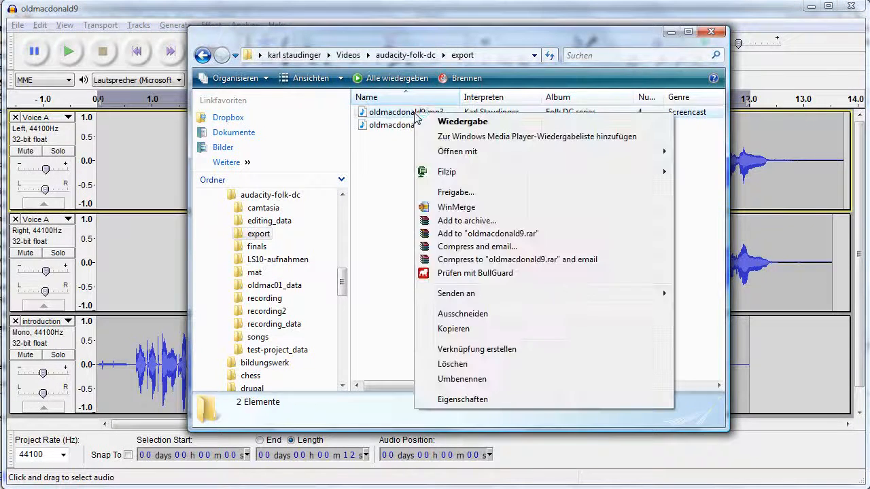